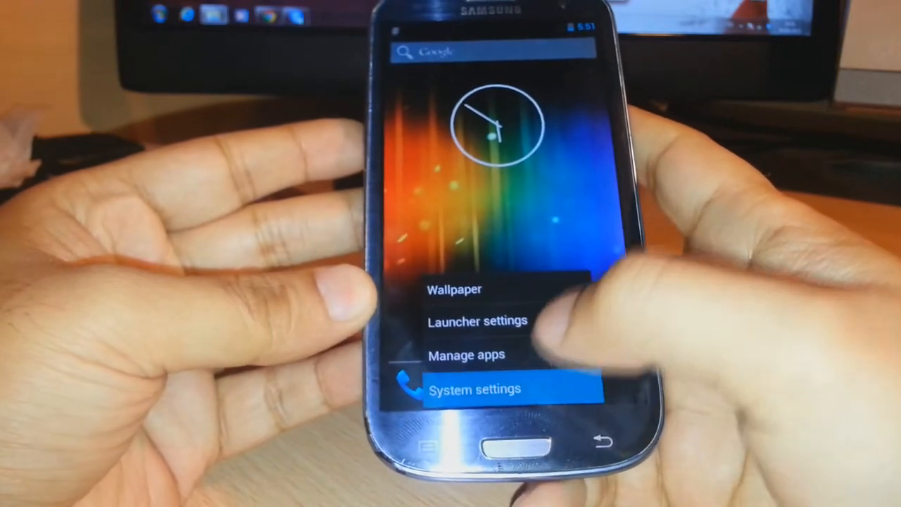
- Open System settings, then About phone to show Android 4.2.2 and DovaRom version 1.0
left_click(474, 389)
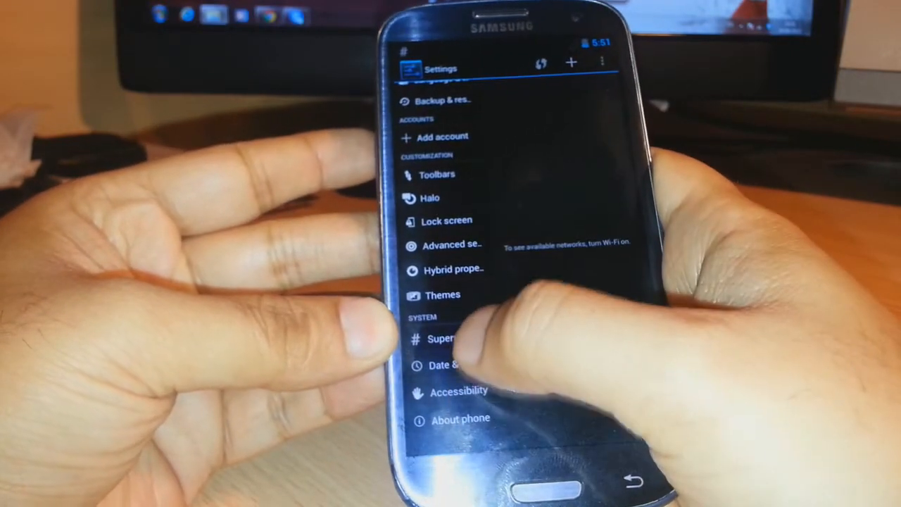
left_click(460, 418)
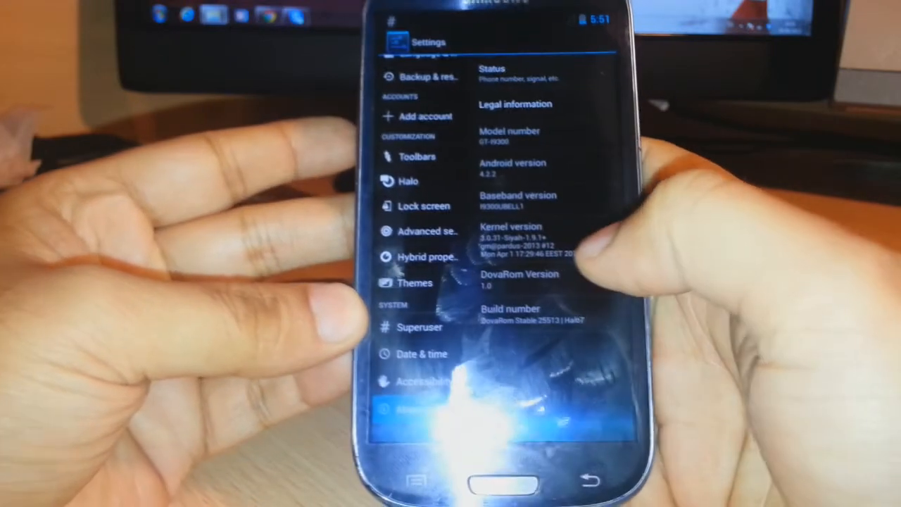